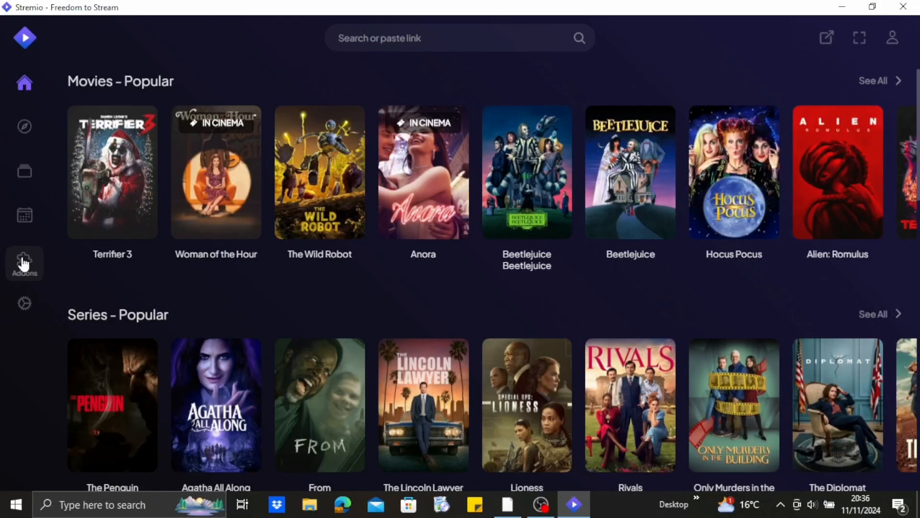
Step: Go to the Addons page from the left sidebar
{"action": "left_click", "coordinate": [24, 263]}
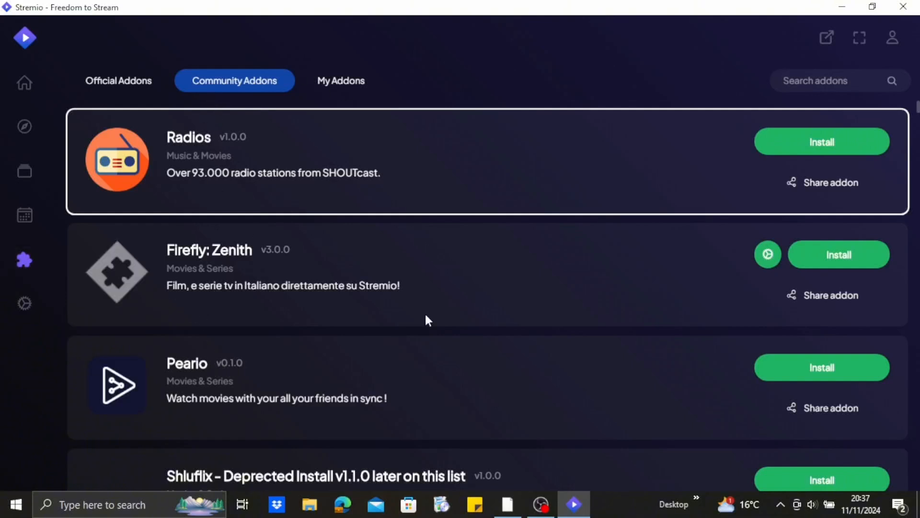
{"action": "mouse_move", "coordinate": [398, 94]}
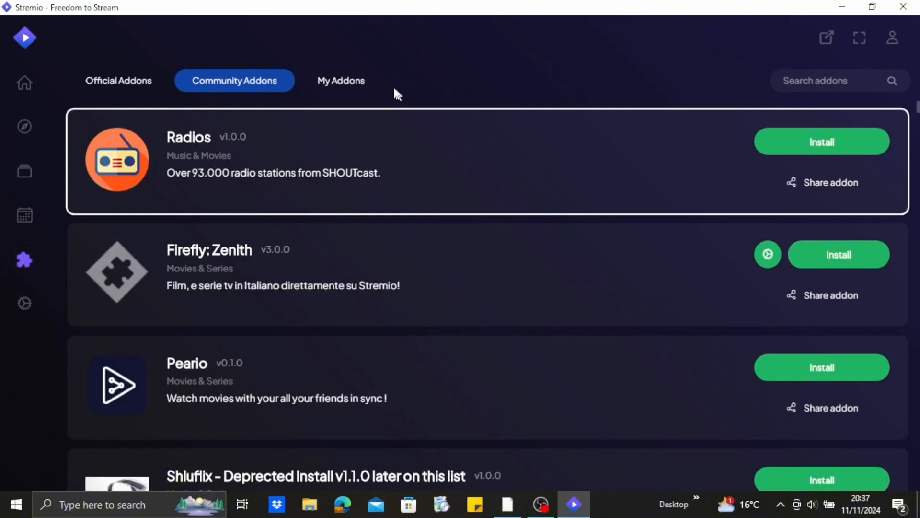
Step: Show the My Addons list with Cinemeta, YouTube, WatchHub and Public Domain Movies
{"action": "left_click", "coordinate": [340, 80]}
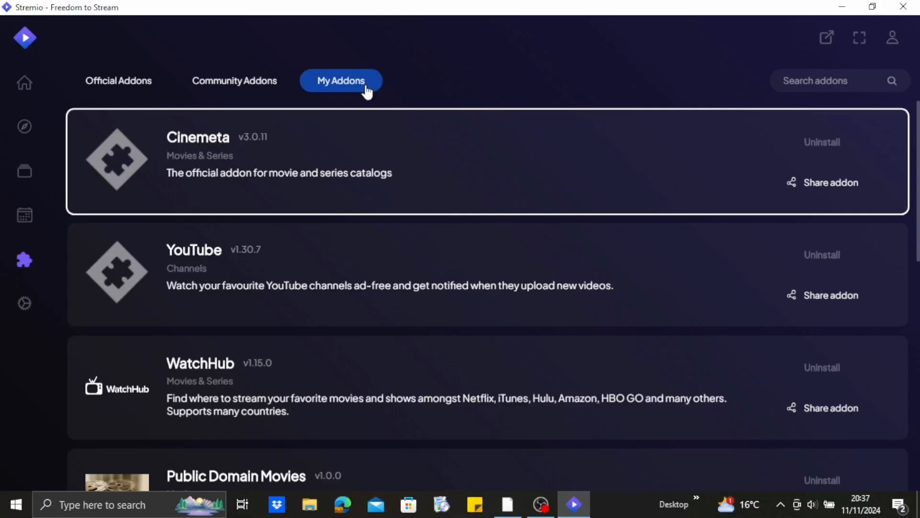
{"action": "mouse_move", "coordinate": [315, 351]}
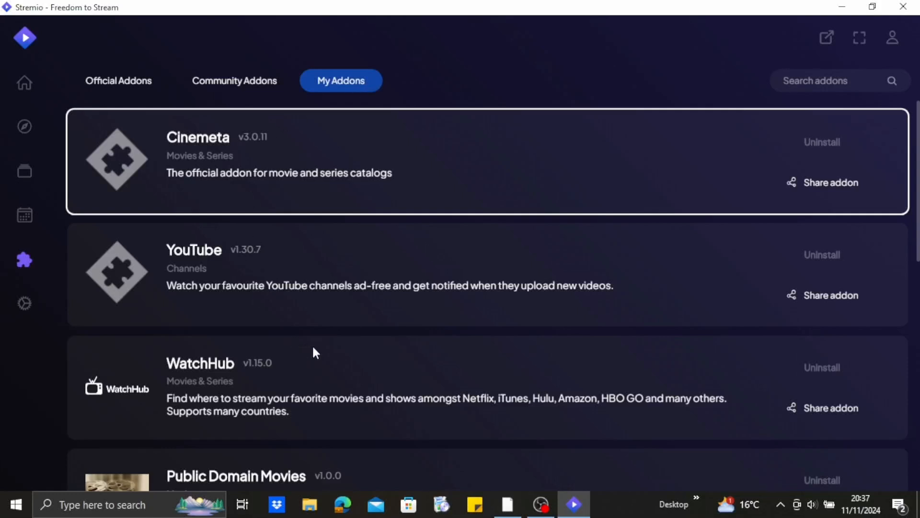
{"action": "mouse_move", "coordinate": [205, 310]}
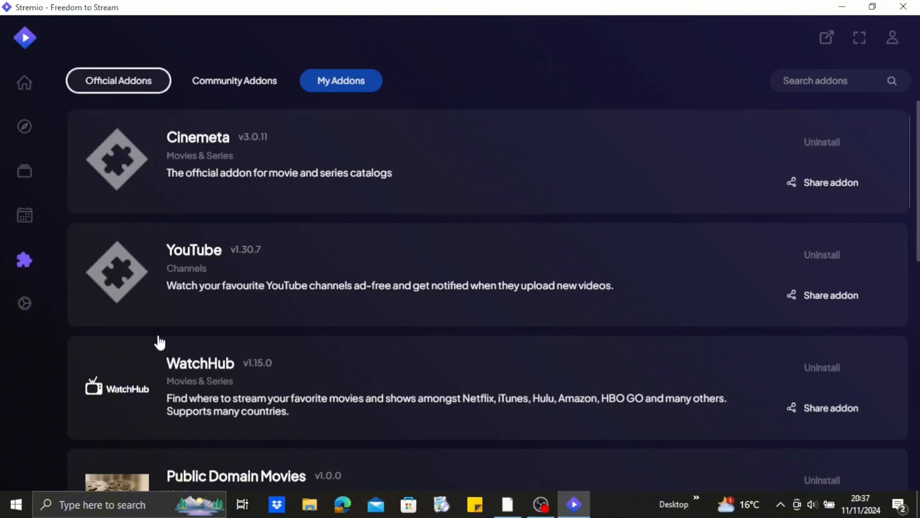
Step: Show the Official Addons list with Cinemeta v3.0.10, YouTube and WatchHub
{"action": "left_click", "coordinate": [118, 80]}
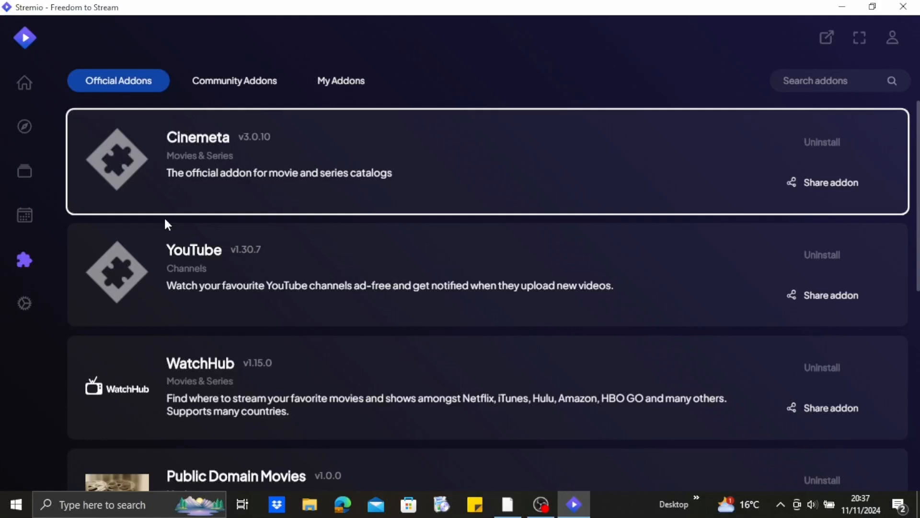
{"action": "mouse_move", "coordinate": [476, 330]}
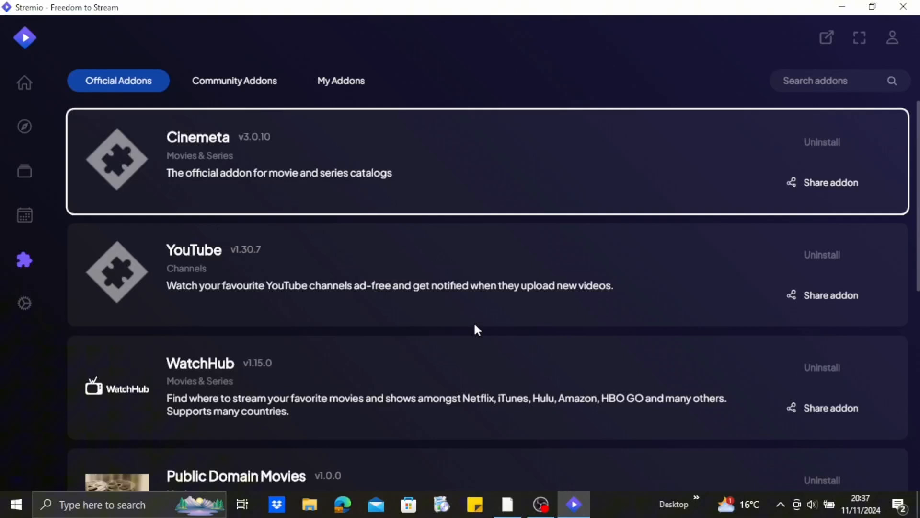
{"action": "mouse_move", "coordinate": [302, 130]}
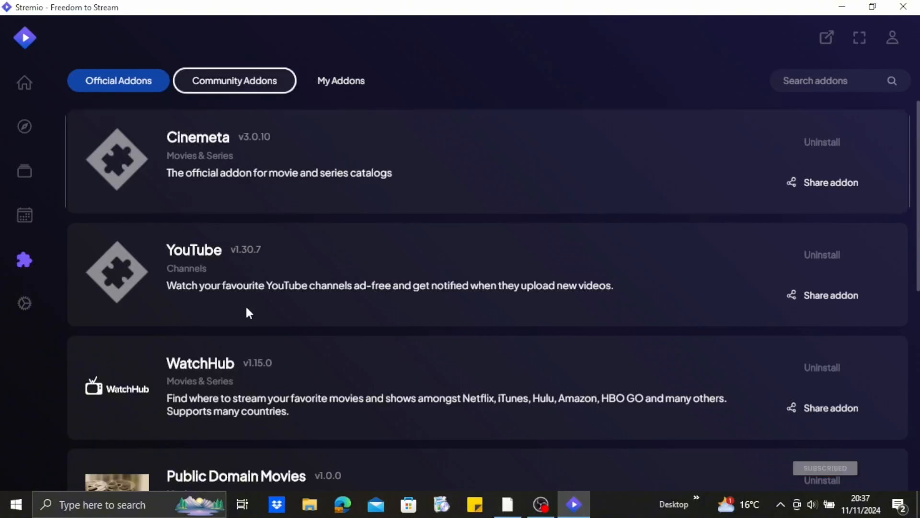
Step: Show the Community Addons list and start installing the Radios v1.0.0 add-on
{"action": "left_click", "coordinate": [234, 80]}
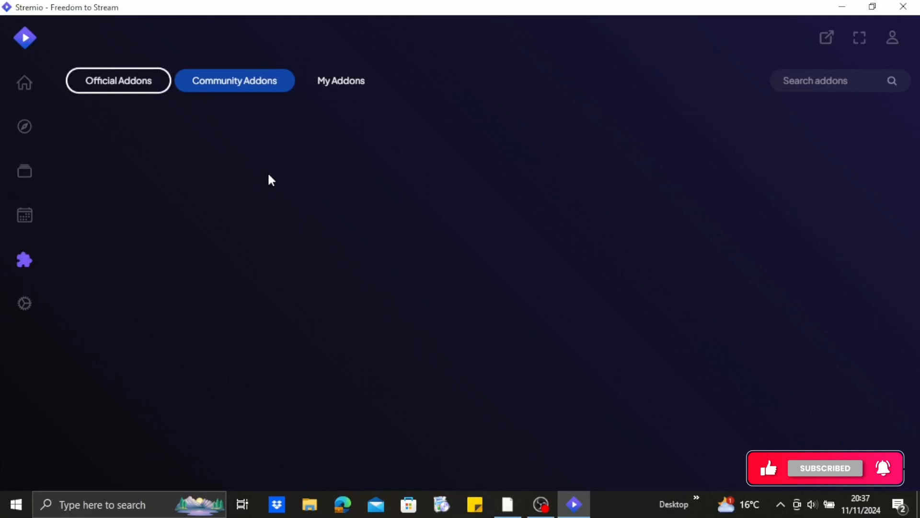
{"action": "left_click", "coordinate": [234, 80]}
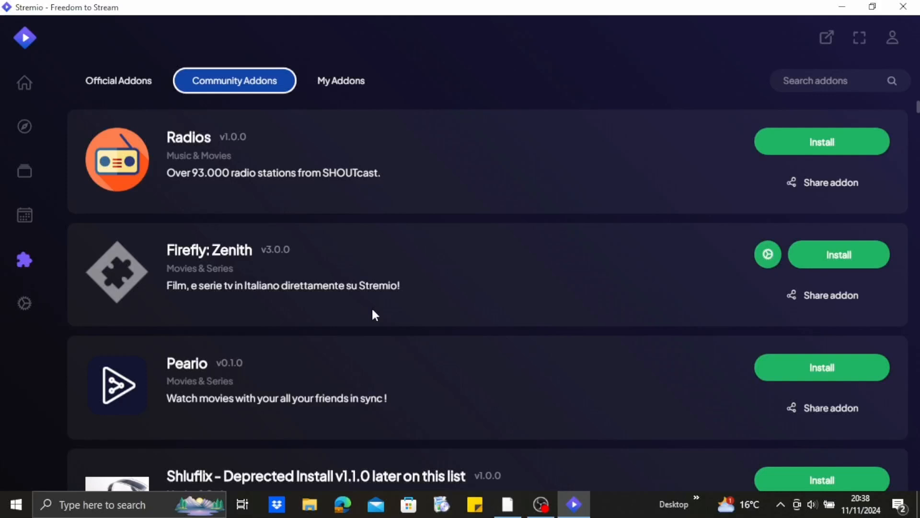
{"action": "mouse_move", "coordinate": [726, 232]}
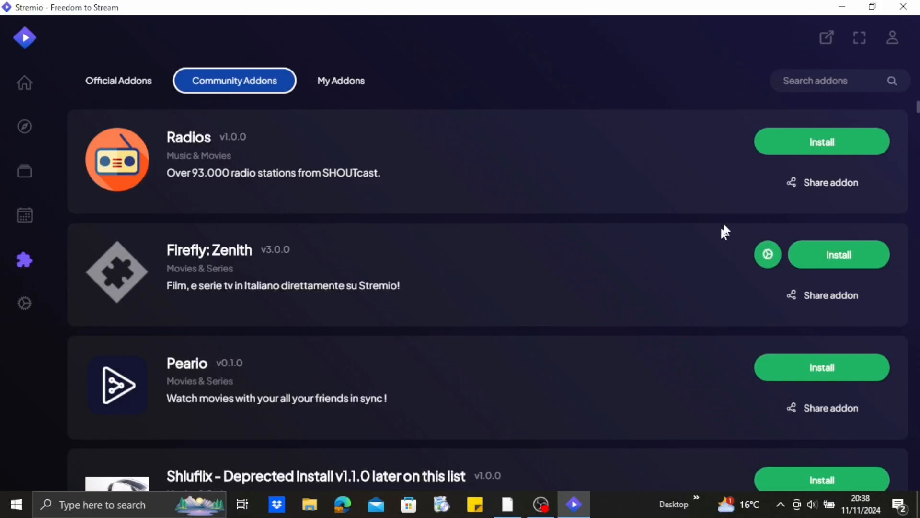
{"action": "mouse_move", "coordinate": [822, 142]}
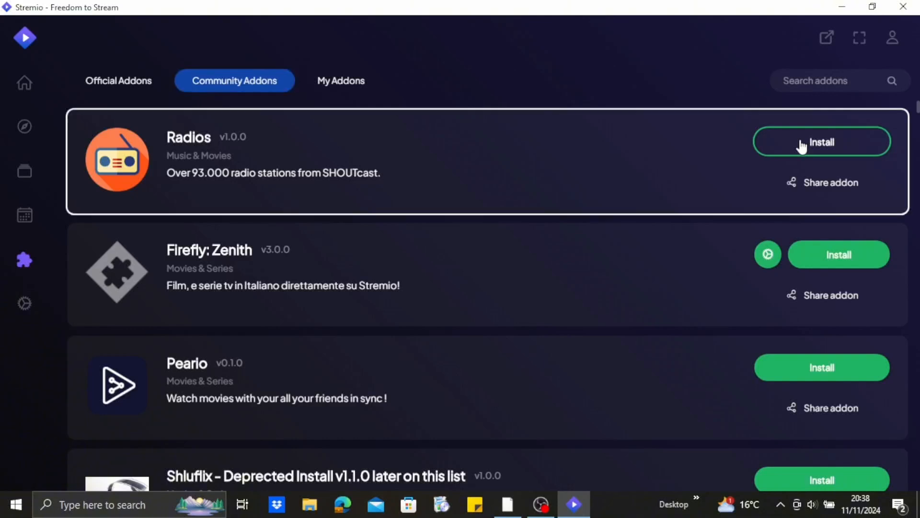
{"action": "left_click", "coordinate": [821, 142]}
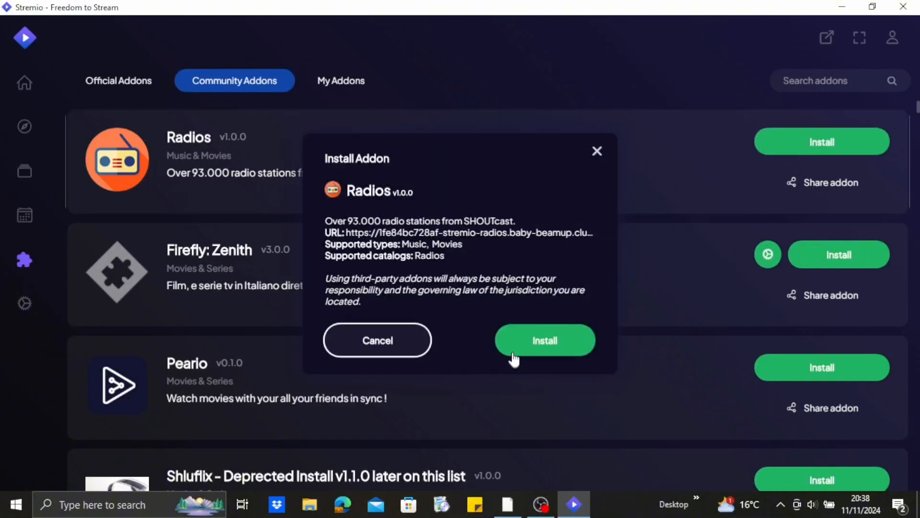
{"action": "mouse_move", "coordinate": [598, 151]}
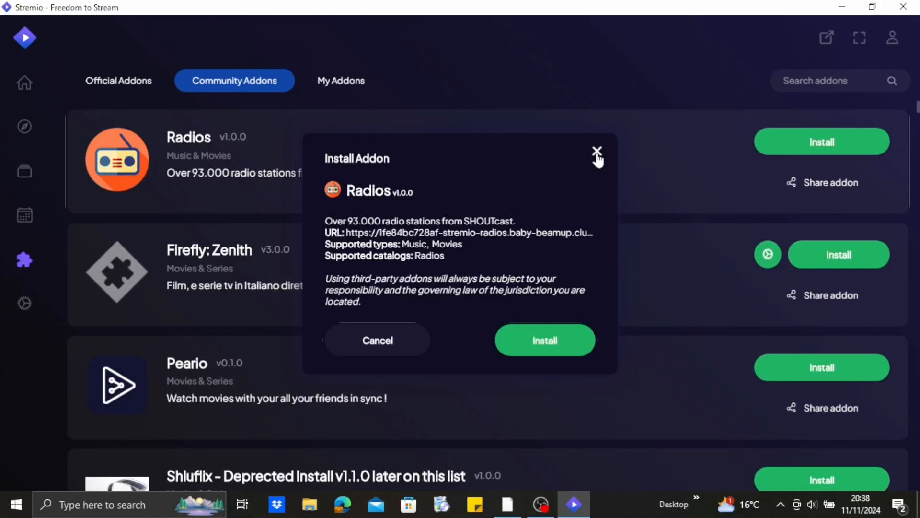